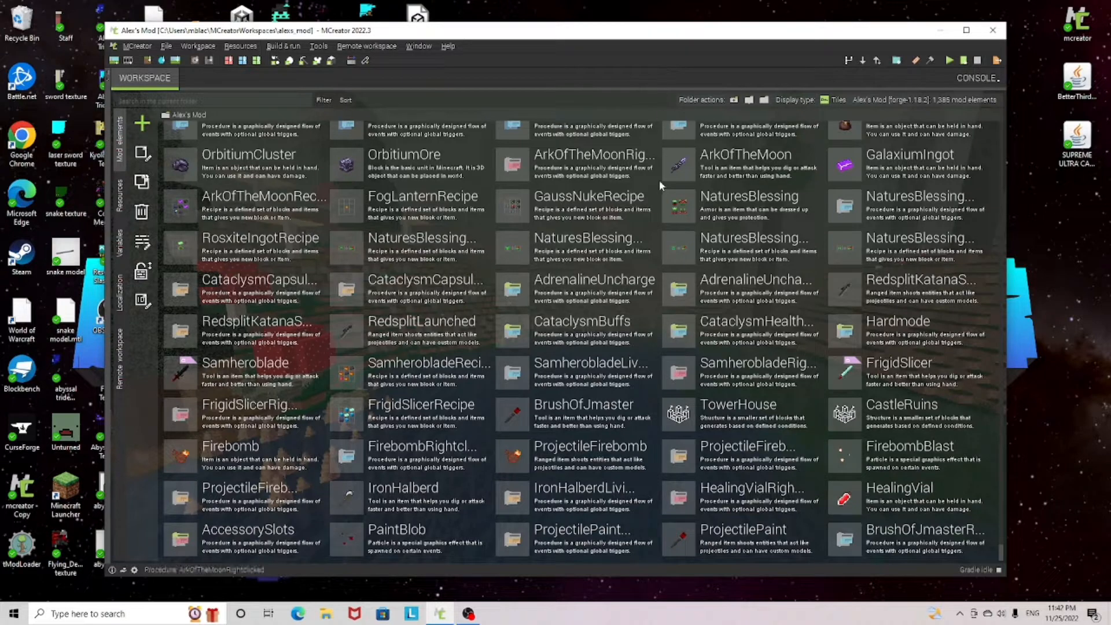
{"action": "mouse_move", "coordinate": [672, 234]}
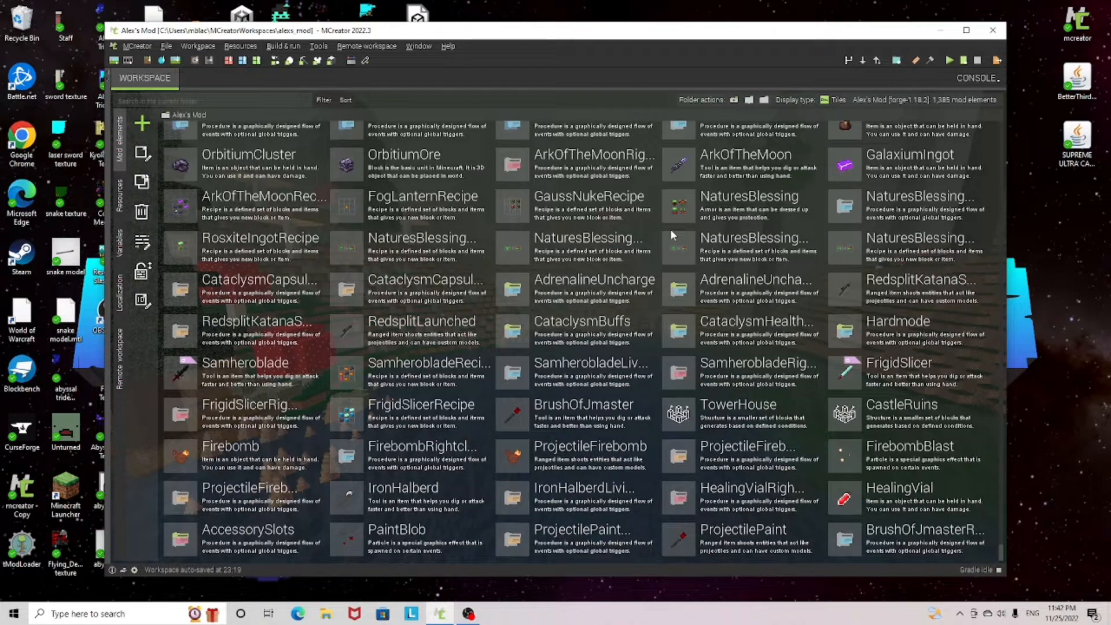
{"action": "mouse_move", "coordinate": [672, 248]}
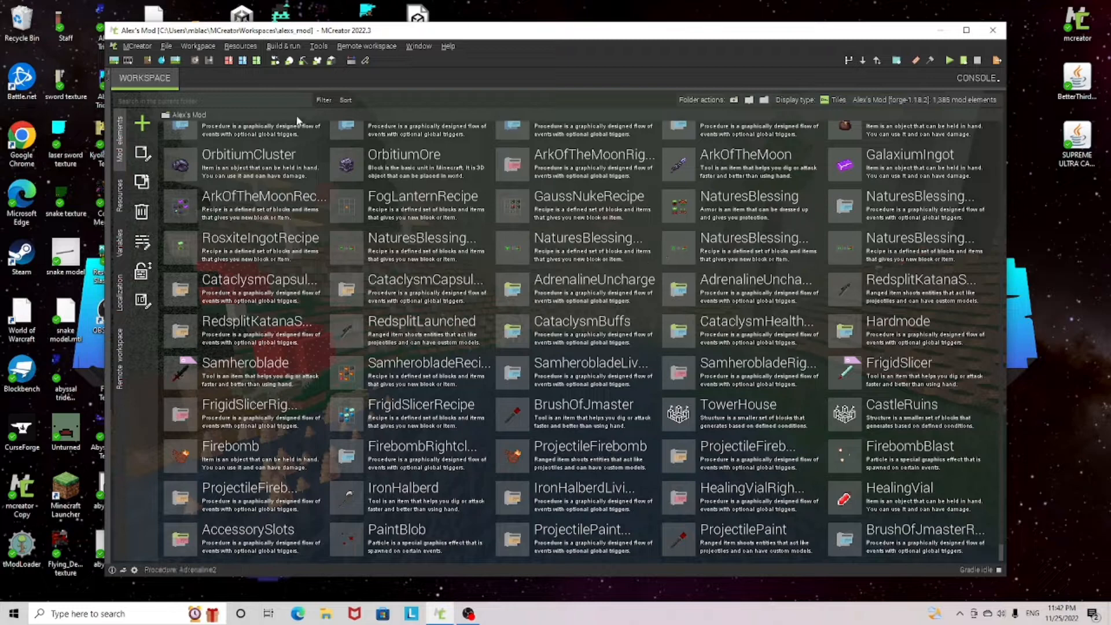
Open the Workspace menu of the Alex's Mod workspace.
{"action": "left_click", "coordinate": [198, 47]}
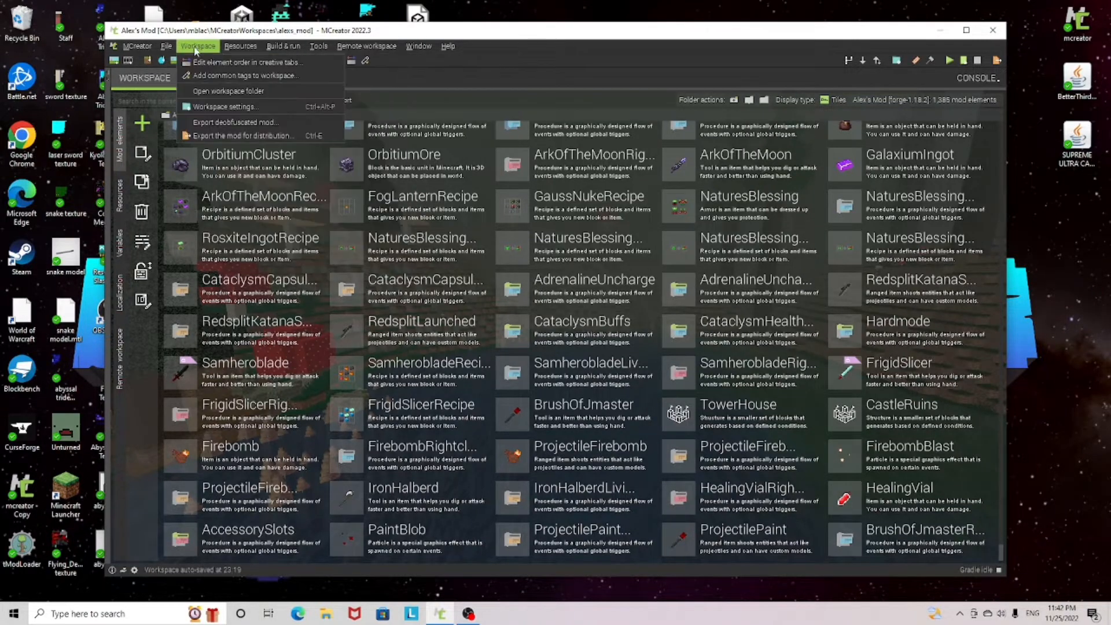
{"action": "mouse_move", "coordinate": [228, 91]}
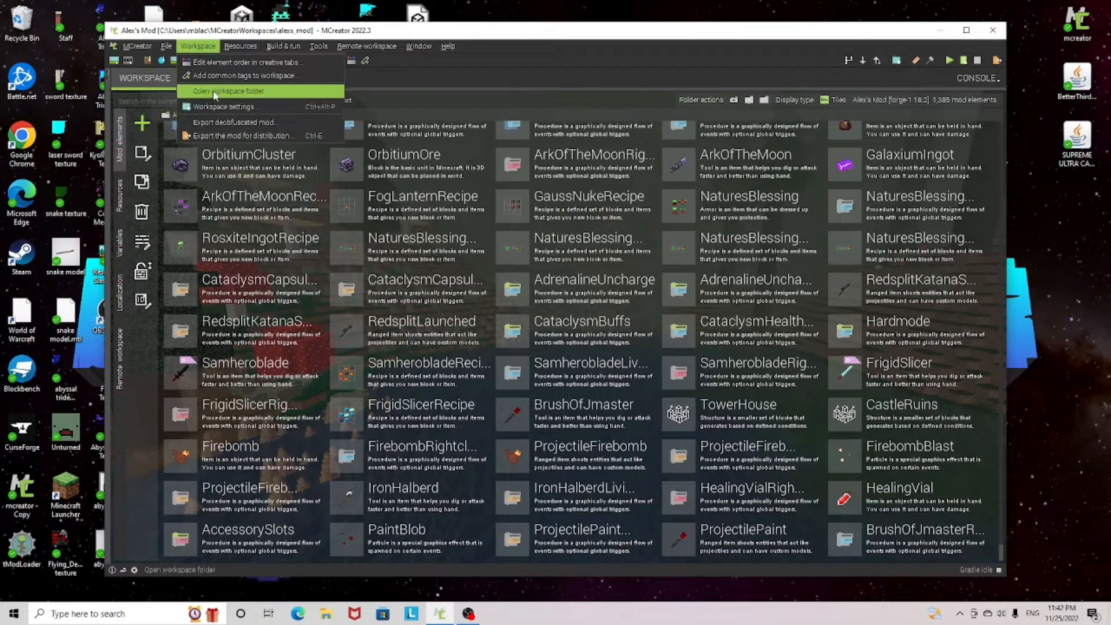
Open the workspace folder on disk and browse into src/main/resources/assets.
{"action": "left_click", "coordinate": [230, 90]}
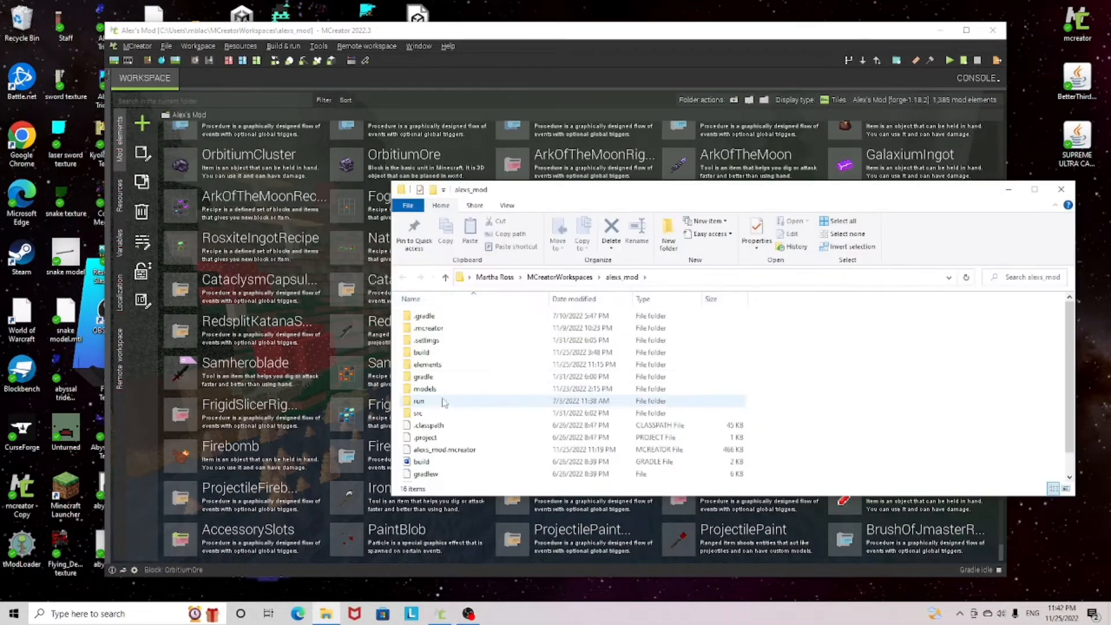
{"action": "left_click", "coordinate": [419, 412]}
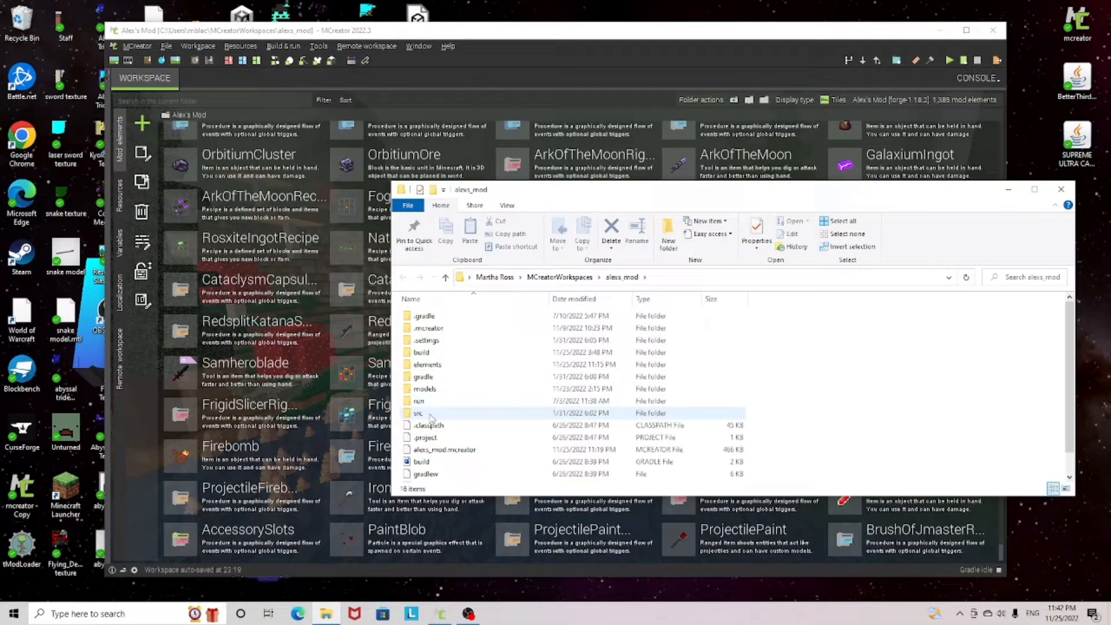
{"action": "double_click", "coordinate": [419, 412]}
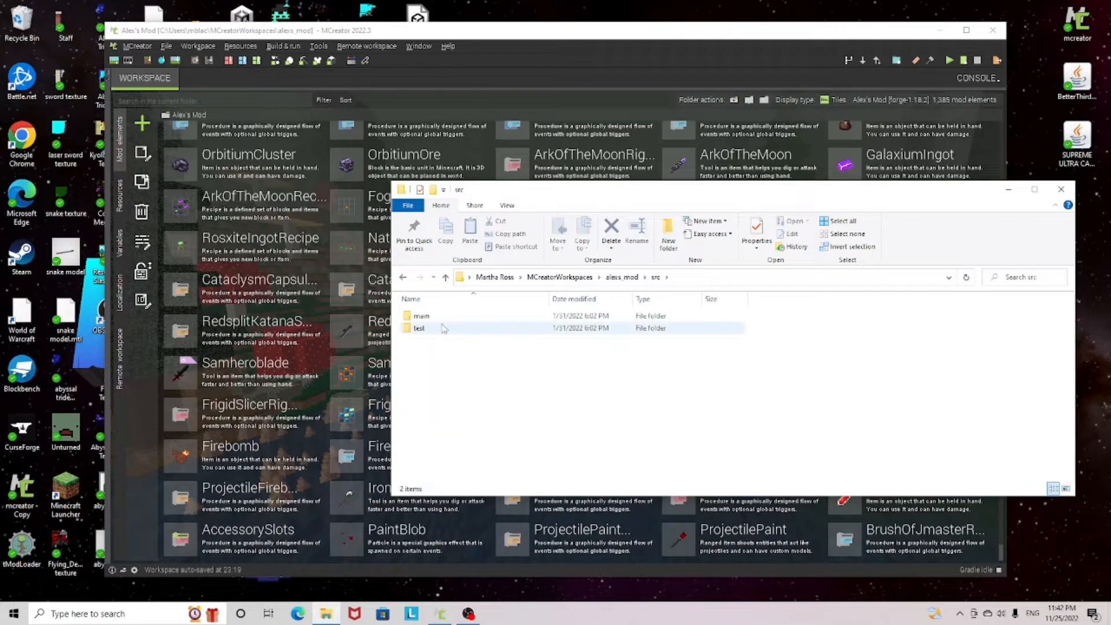
{"action": "double_click", "coordinate": [420, 316]}
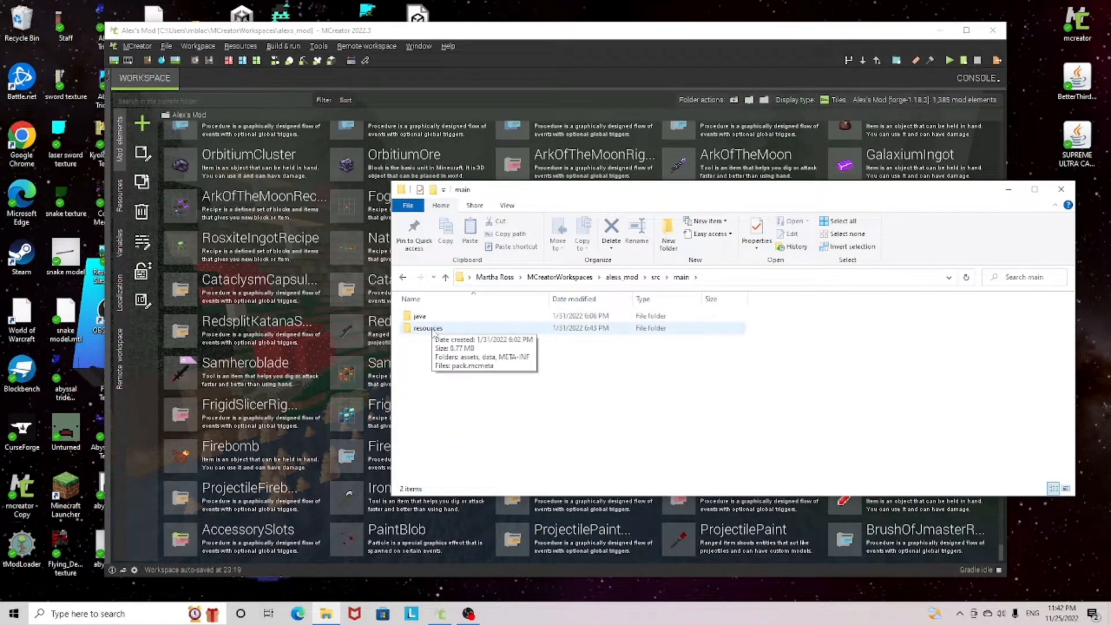
{"action": "double_click", "coordinate": [427, 328]}
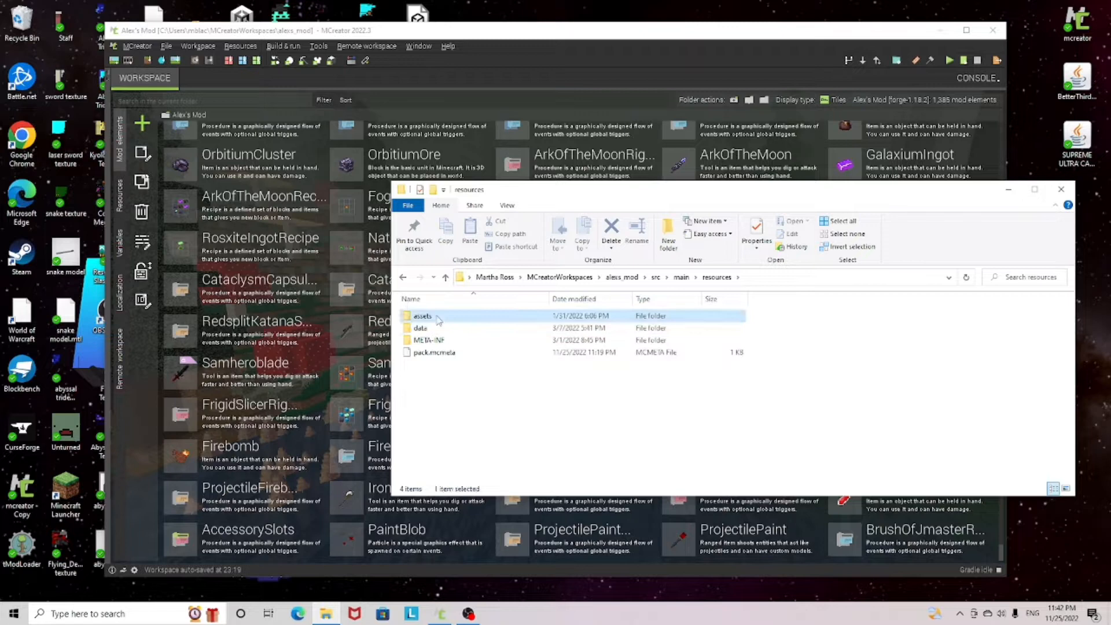
{"action": "double_click", "coordinate": [423, 316]}
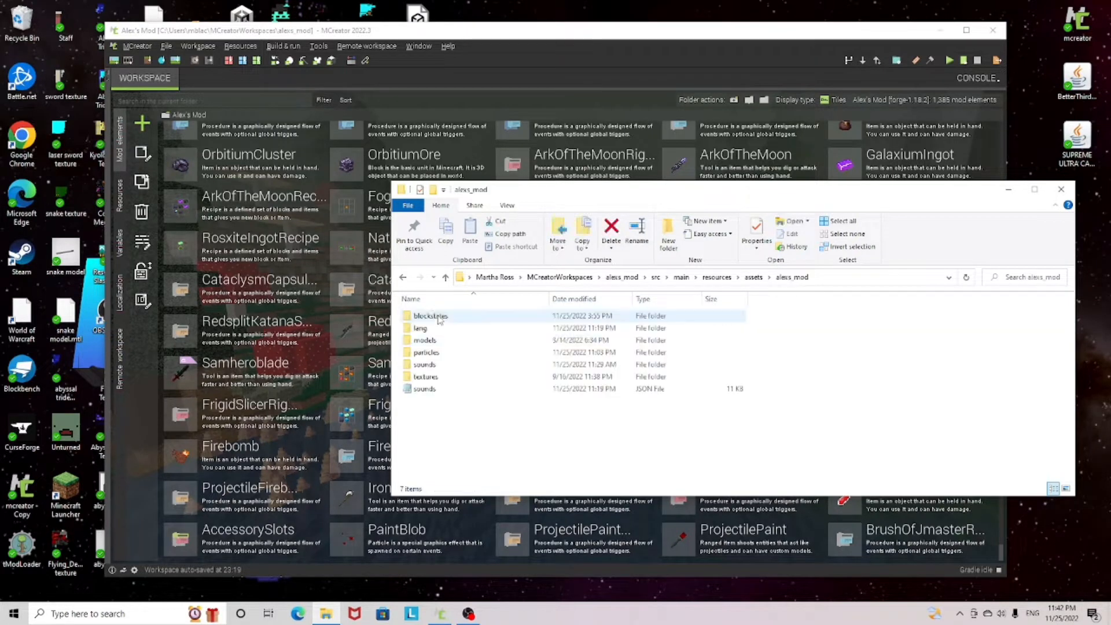
Enter the models/item folder and scroll through its 442 model files.
{"action": "left_click", "coordinate": [424, 340]}
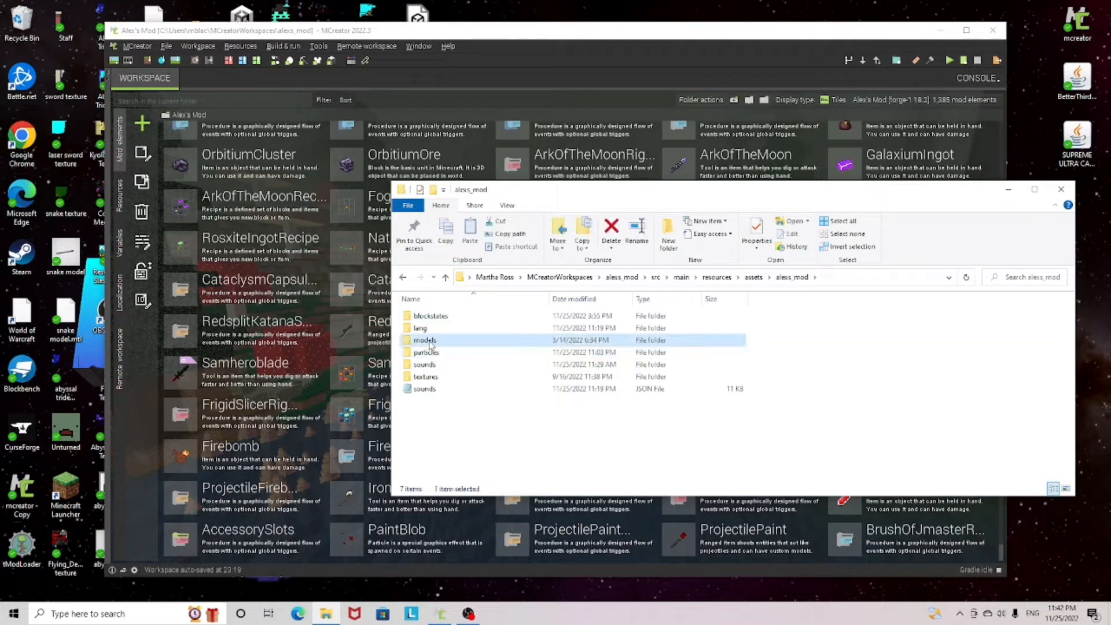
{"action": "double_click", "coordinate": [424, 340]}
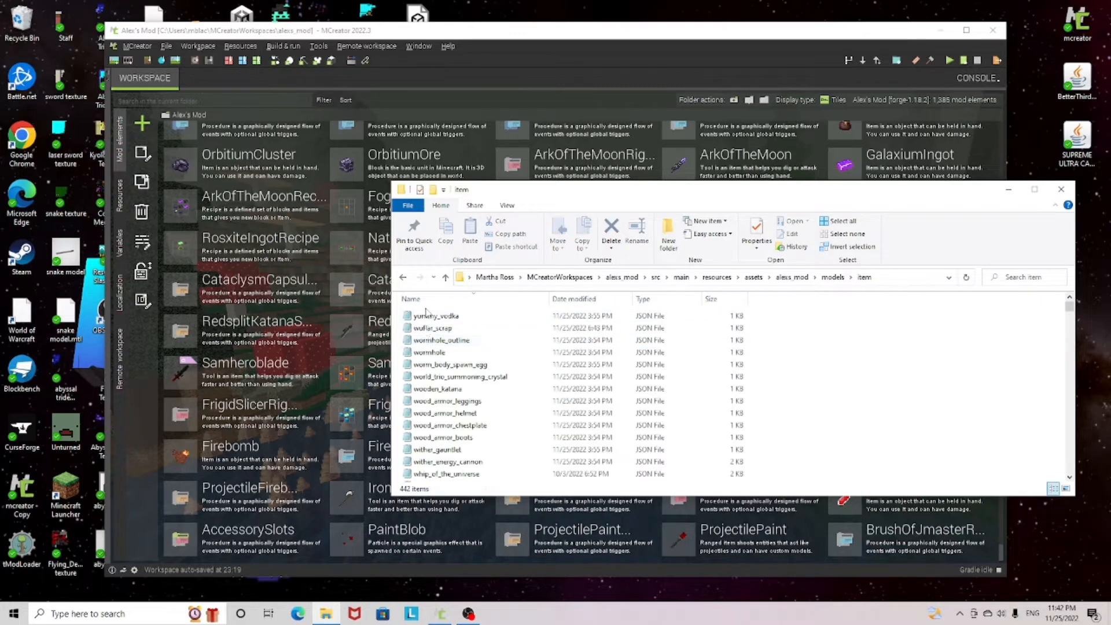
{"action": "scroll", "scroll_direction": "up", "scroll_amount": 3}
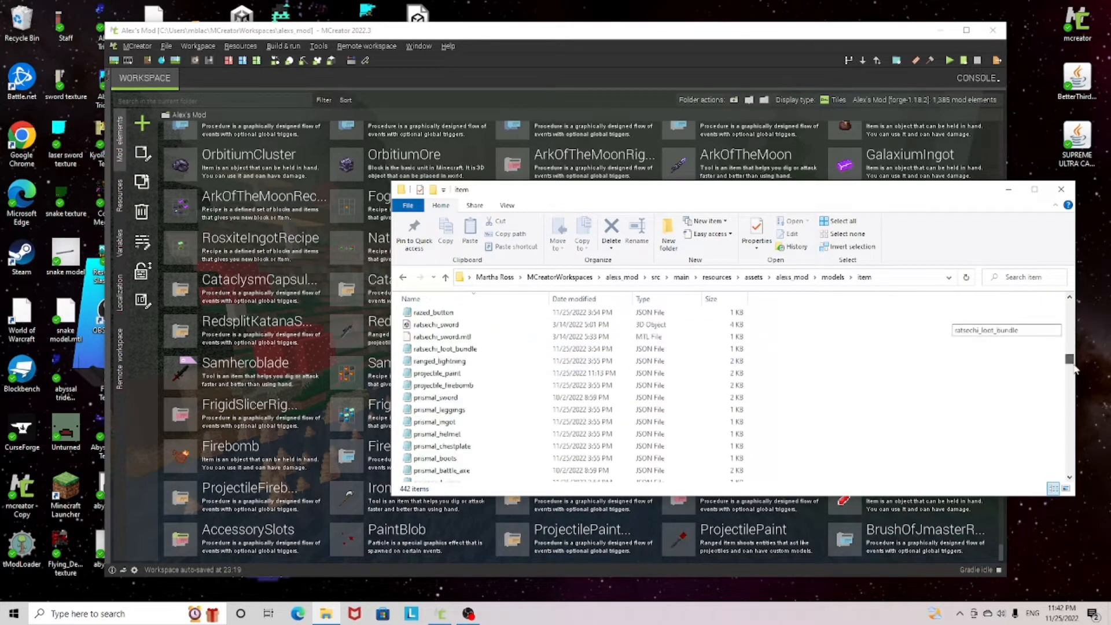
{"action": "scroll", "scroll_direction": "down", "scroll_amount": 3}
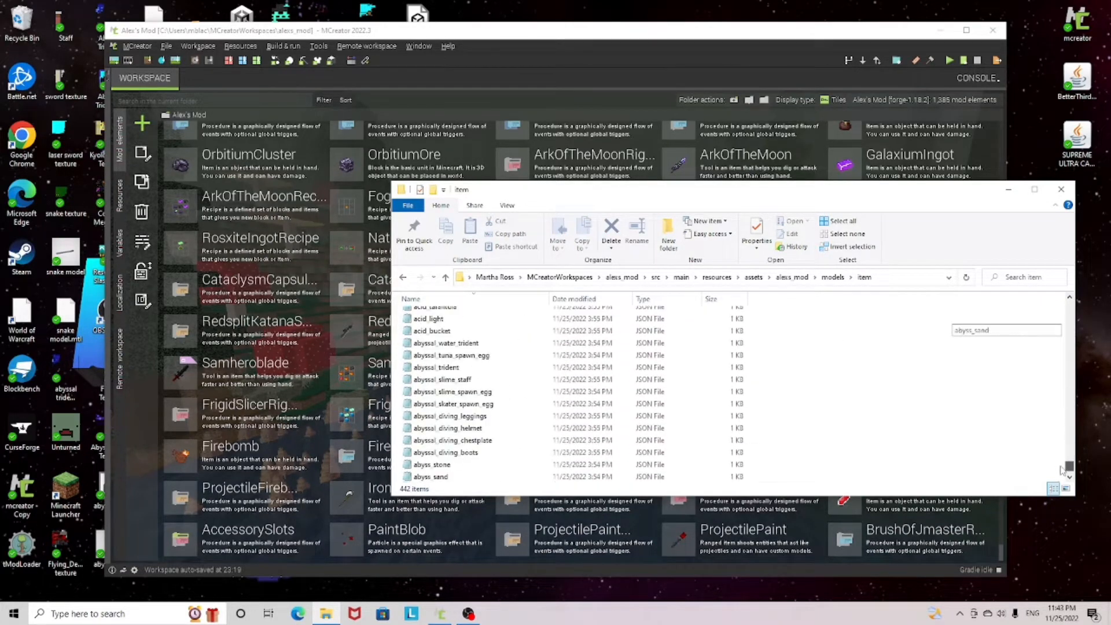
{"action": "scroll", "scroll_direction": "down", "scroll_amount": 3}
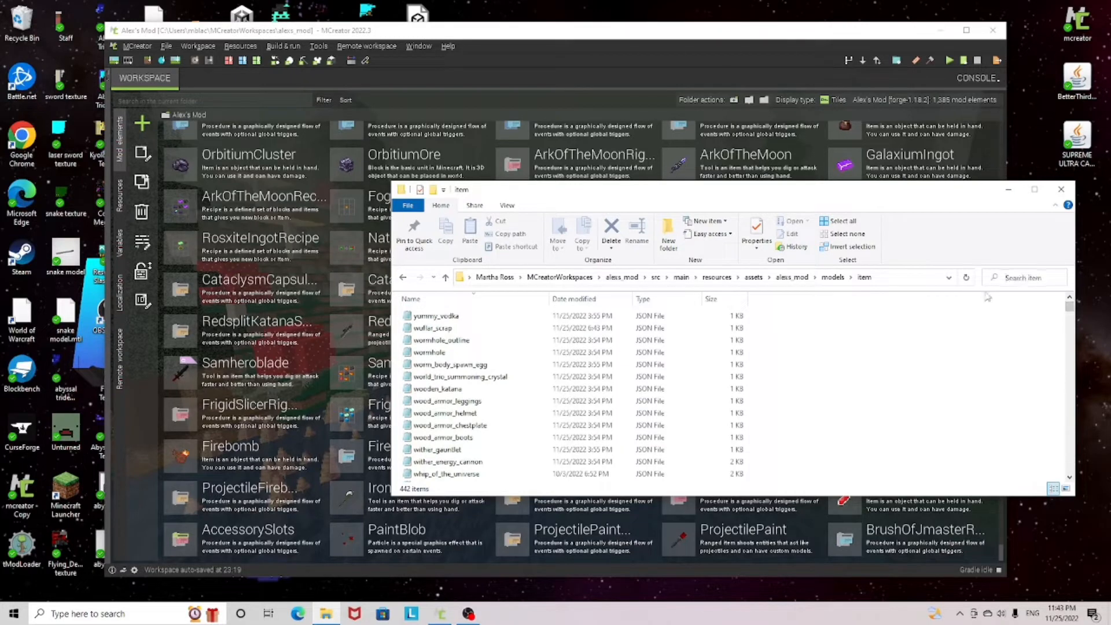
Search the folder for 'brush' and open brush_of_jmaster.json in Notepad.
{"action": "left_click", "coordinate": [1024, 277]}
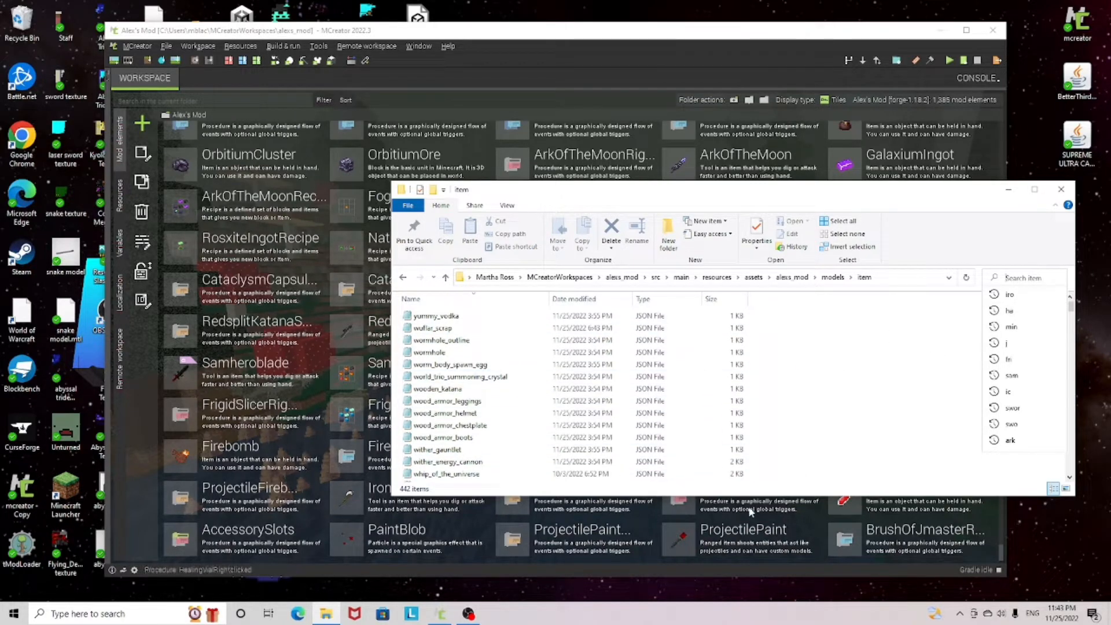
{"action": "type", "text": "brush"}
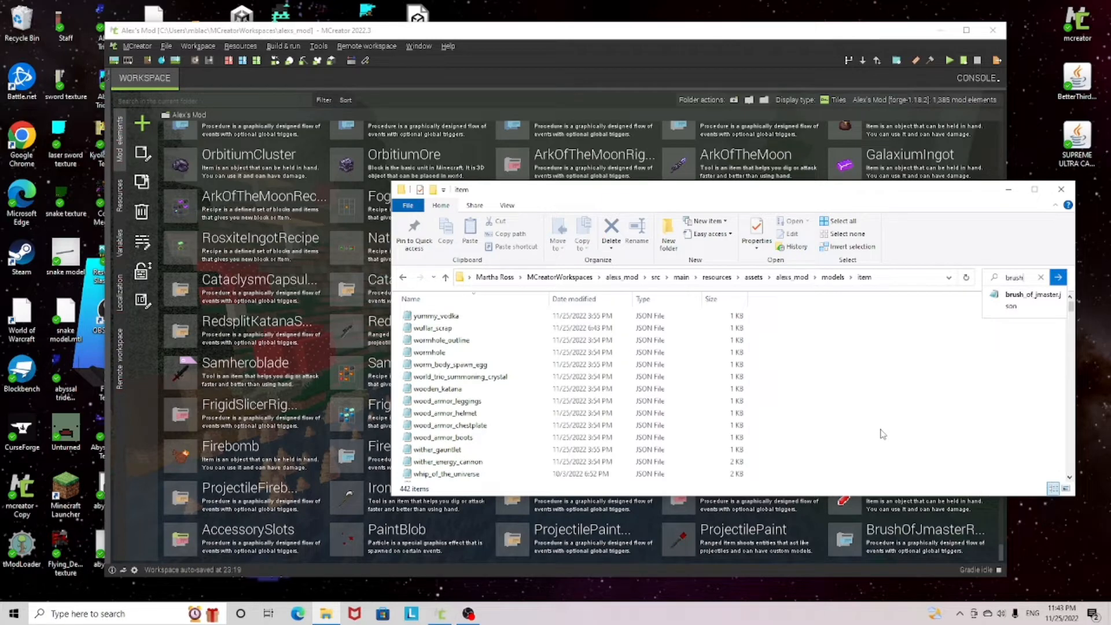
{"action": "double_click", "coordinate": [1031, 296]}
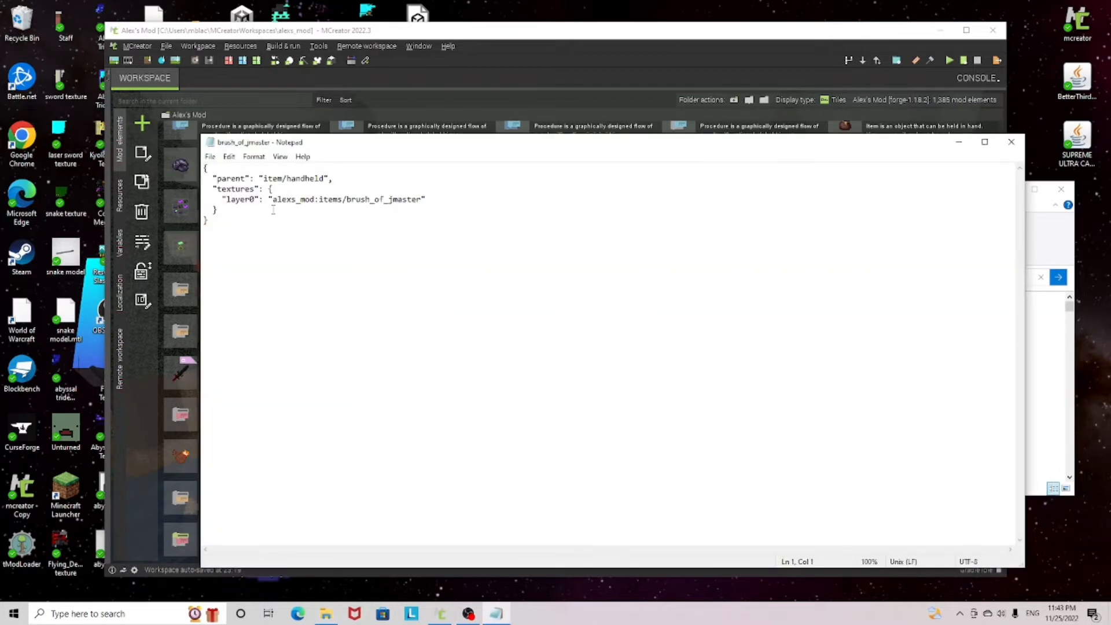
Add display transforms with third-person scale 1.8, then close Notepad to trigger the save prompt.
{"action": "left_click", "coordinate": [220, 209]}
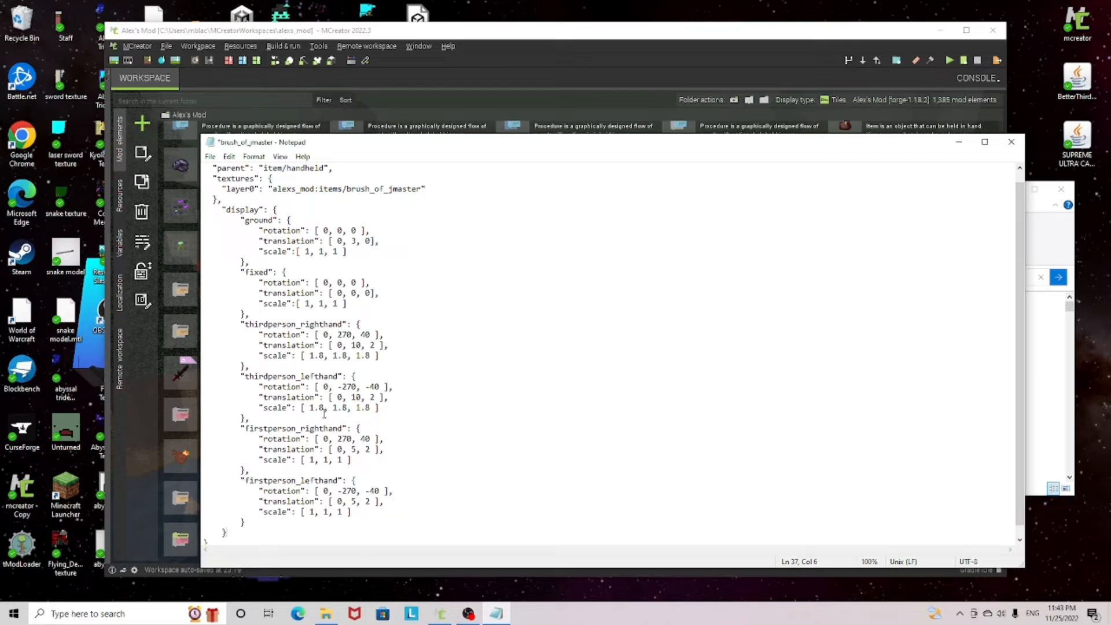
{"action": "mouse_move", "coordinate": [350, 389]}
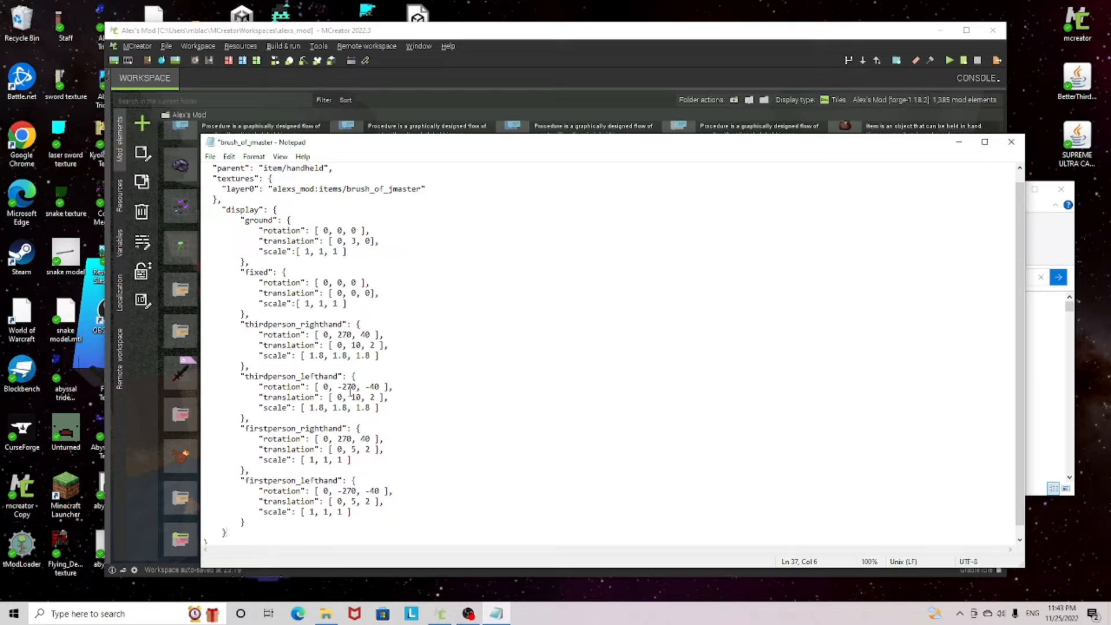
{"action": "left_click", "coordinate": [1012, 142]}
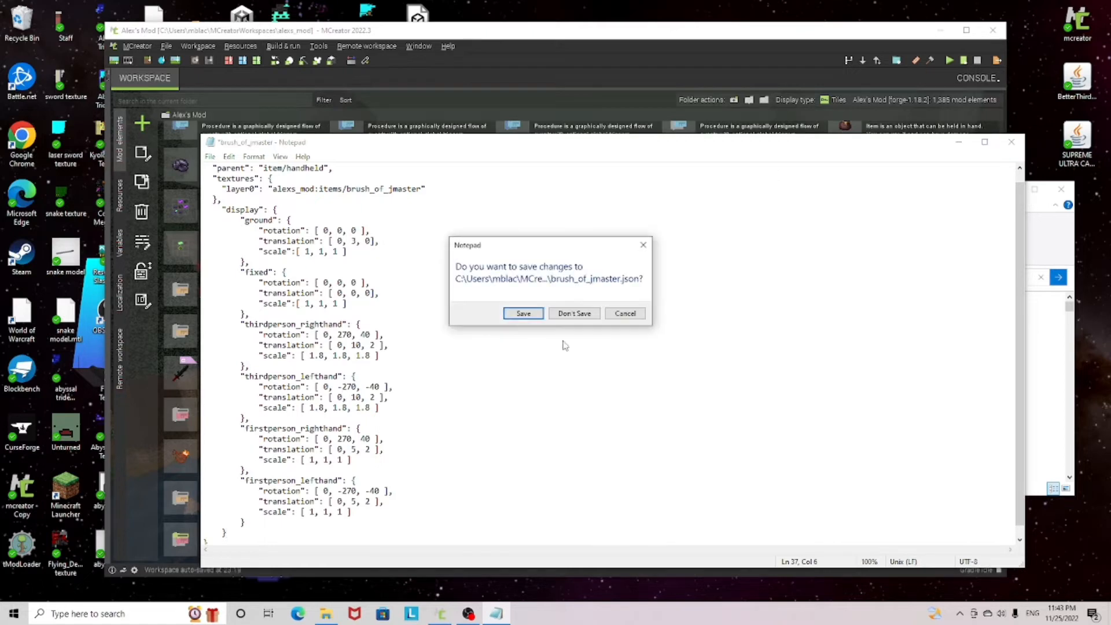